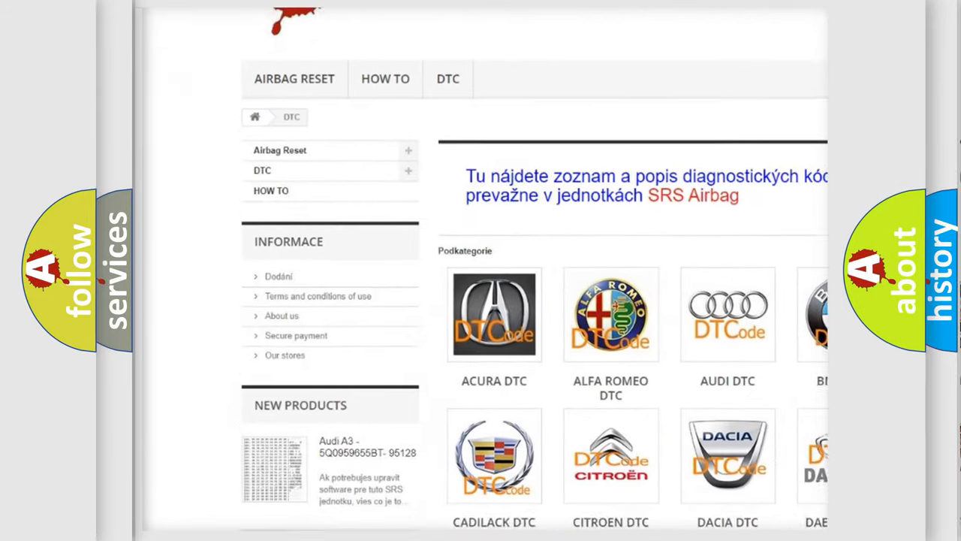
scroll("down", 3)
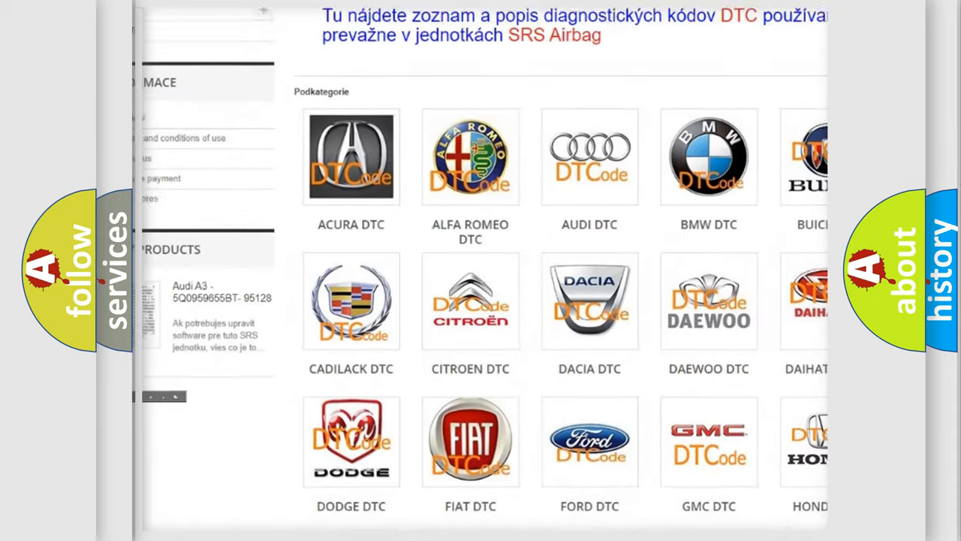
scroll("down", 3)
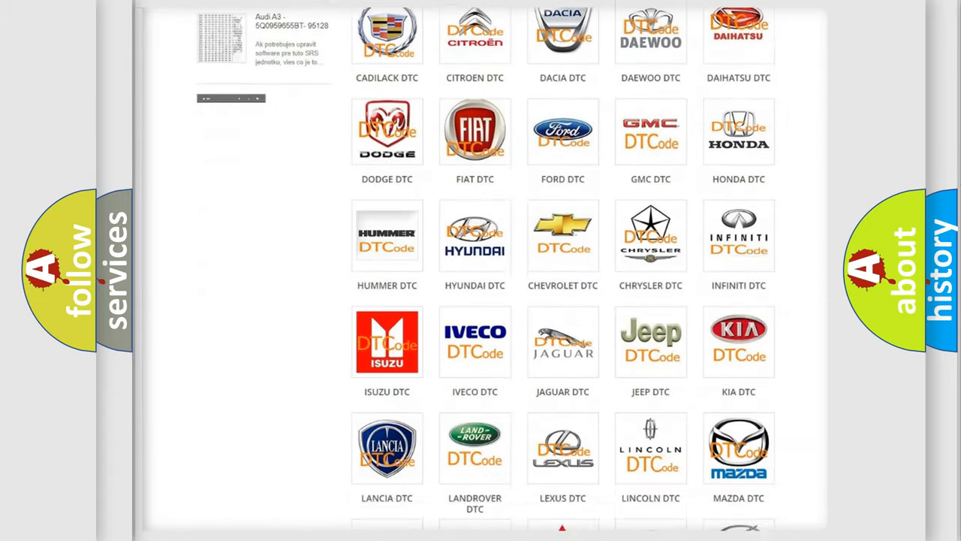
scroll("down", 3)
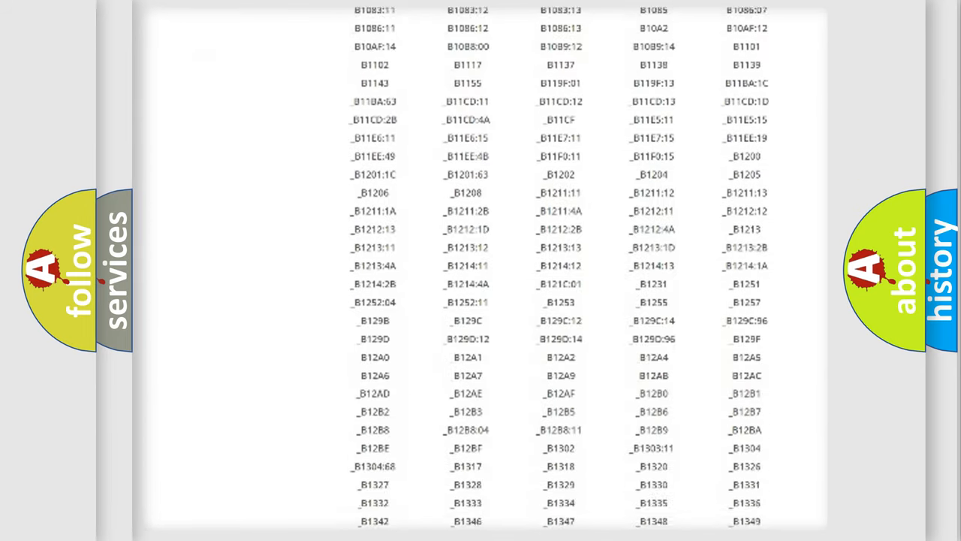
scroll("down", 3)
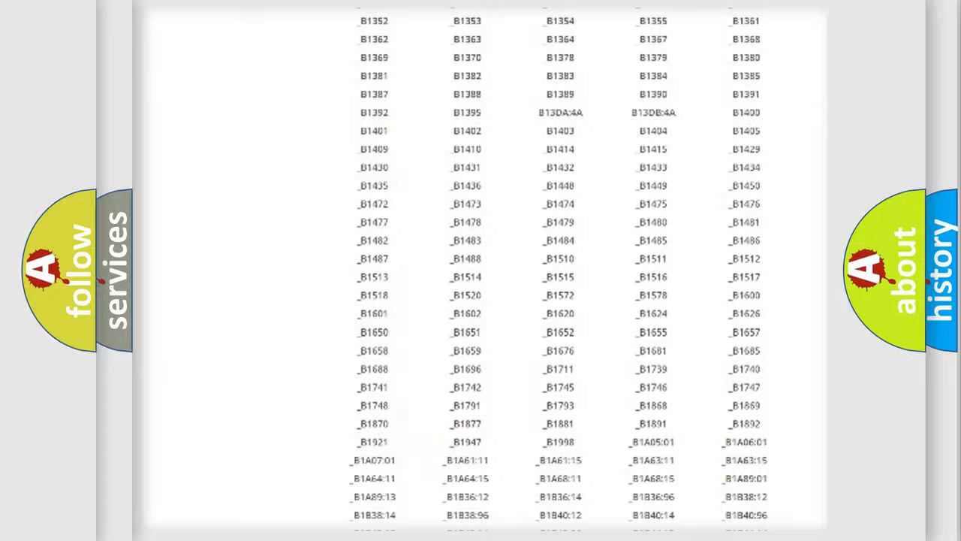